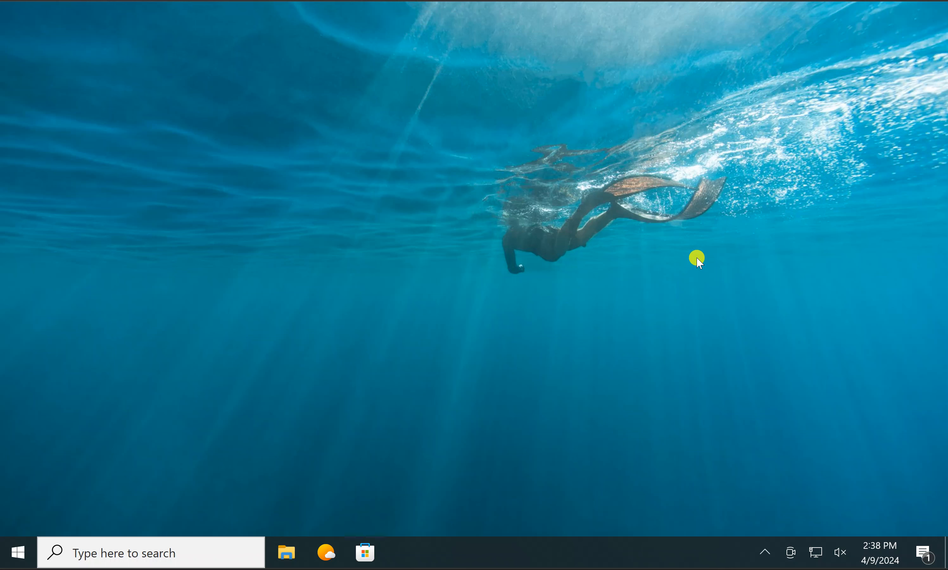
mouse_move(708, 258)
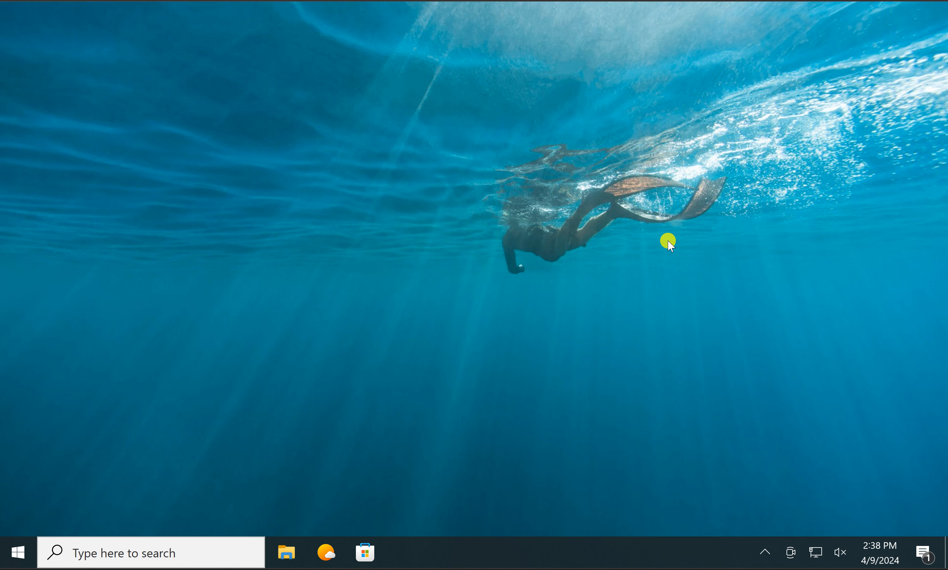
- Launch Microsoft Store from the taskbar, landing on the Home page
left_click(364, 553)
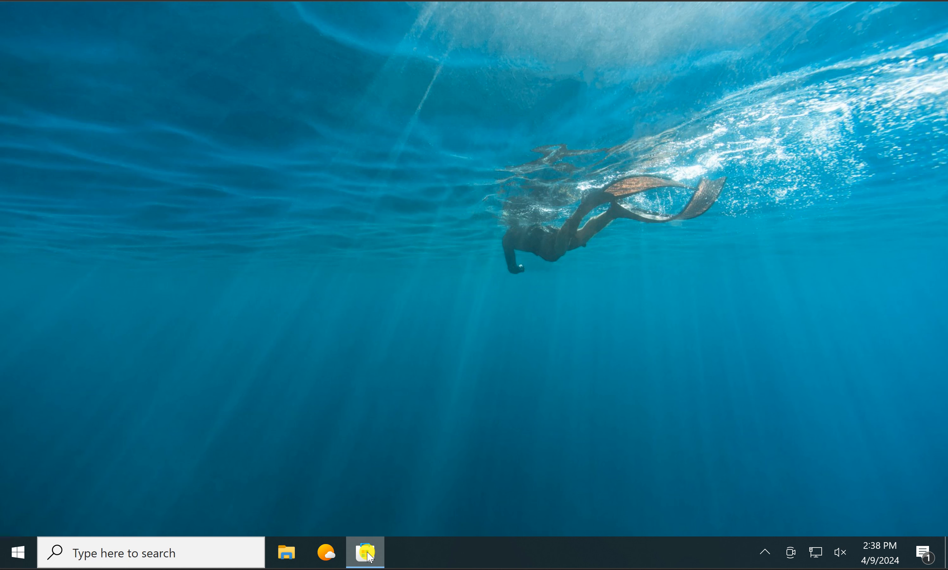
left_click(365, 553)
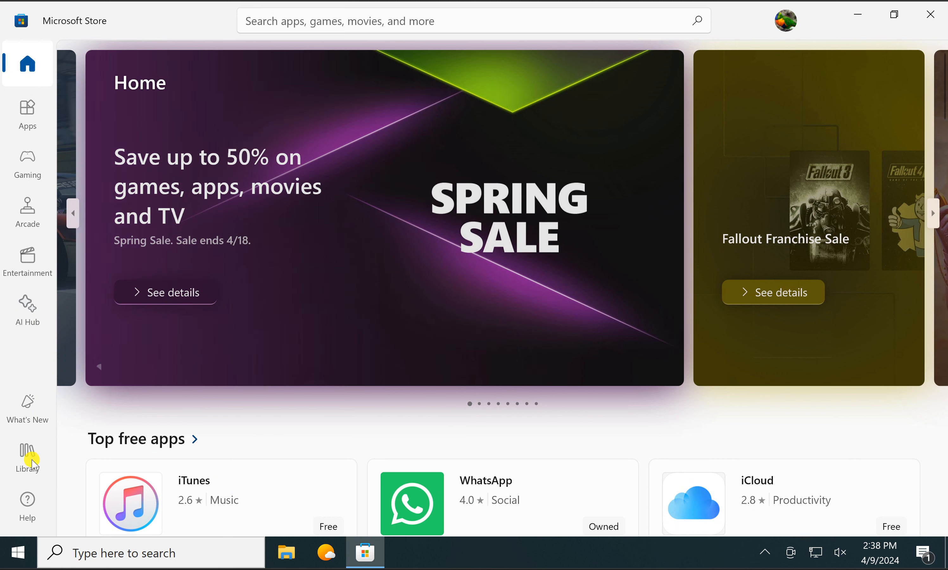
- Go to the Library listing updates for Windows Clock and Microsoft Photos
left_click(28, 456)
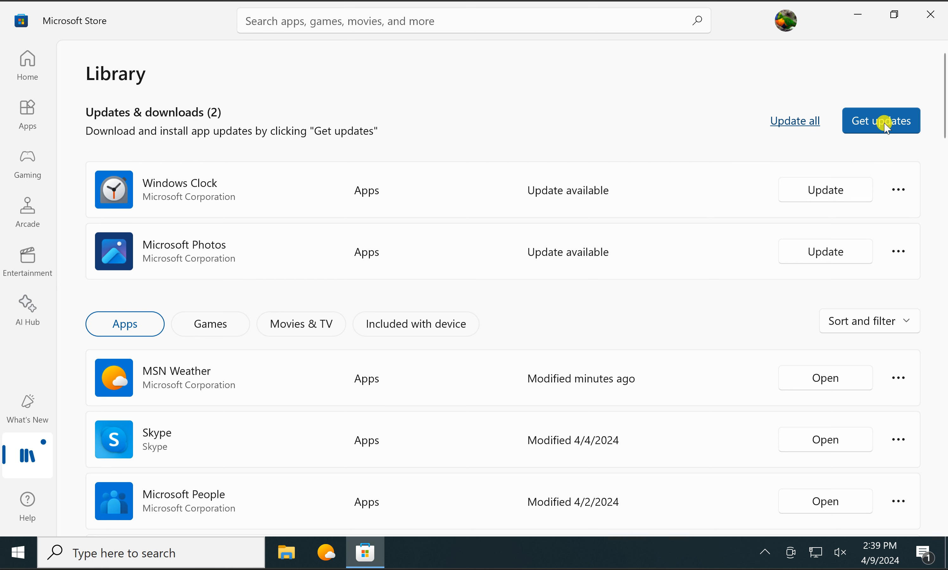
- Get updates and start downloading HEIF Image Extensions with Microsoft Photos pending
left_click(881, 121)
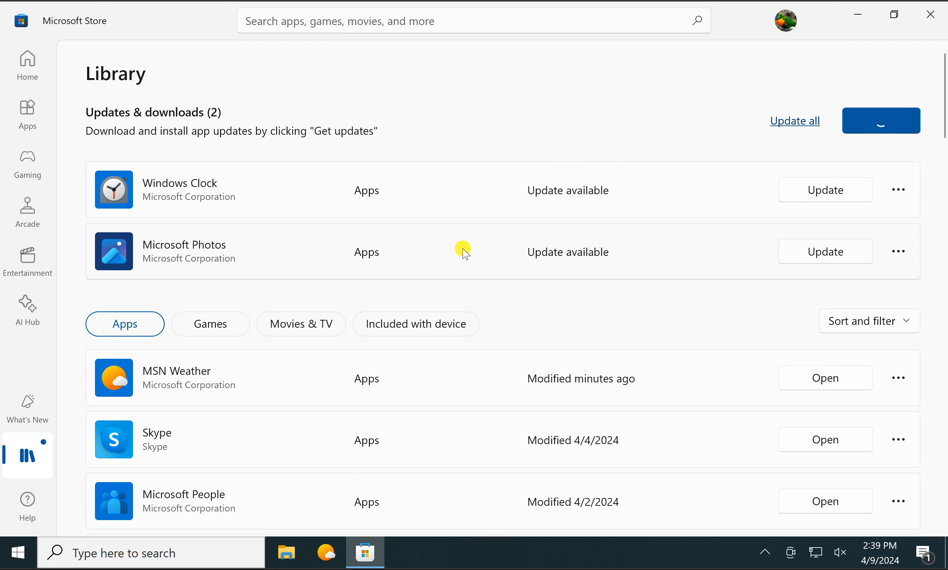
mouse_move(486, 174)
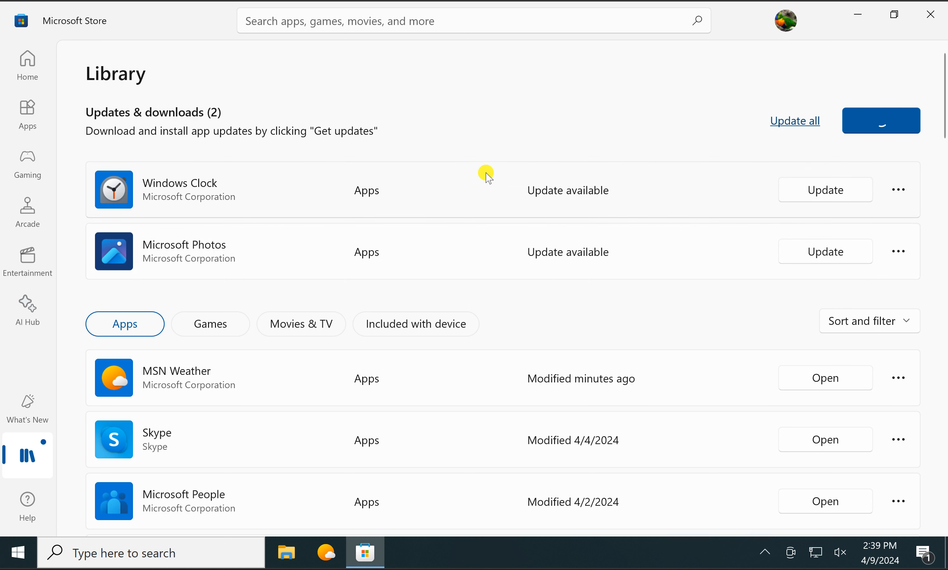
mouse_move(118, 107)
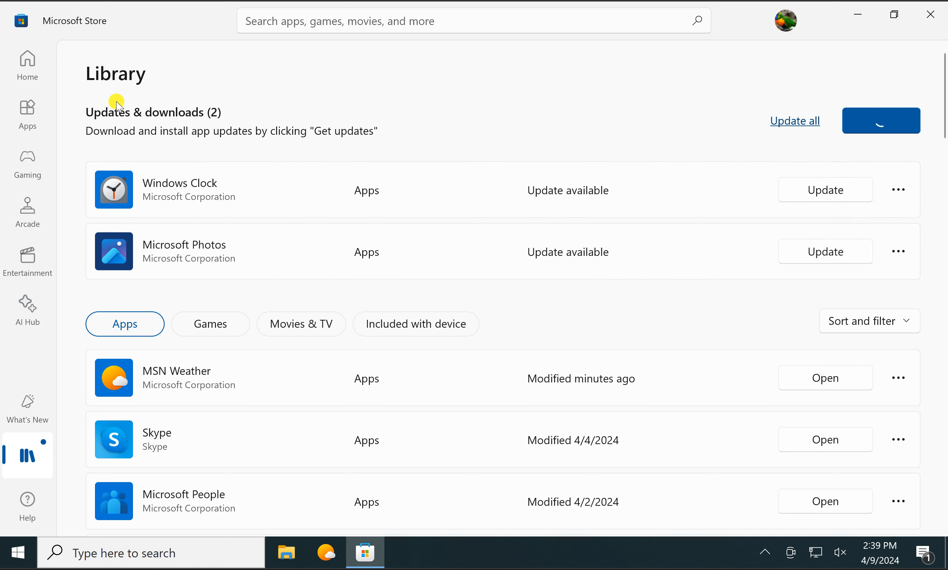
mouse_move(190, 227)
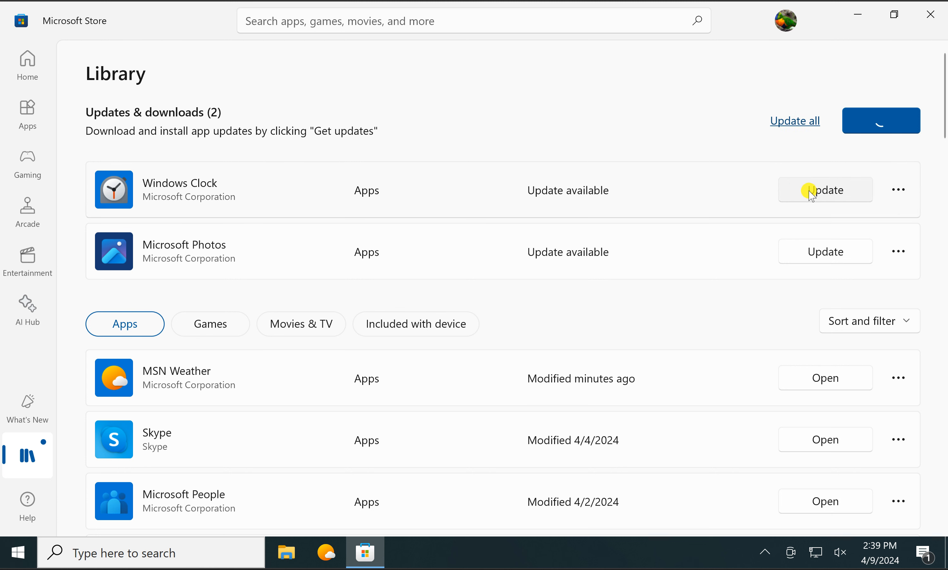
mouse_move(832, 200)
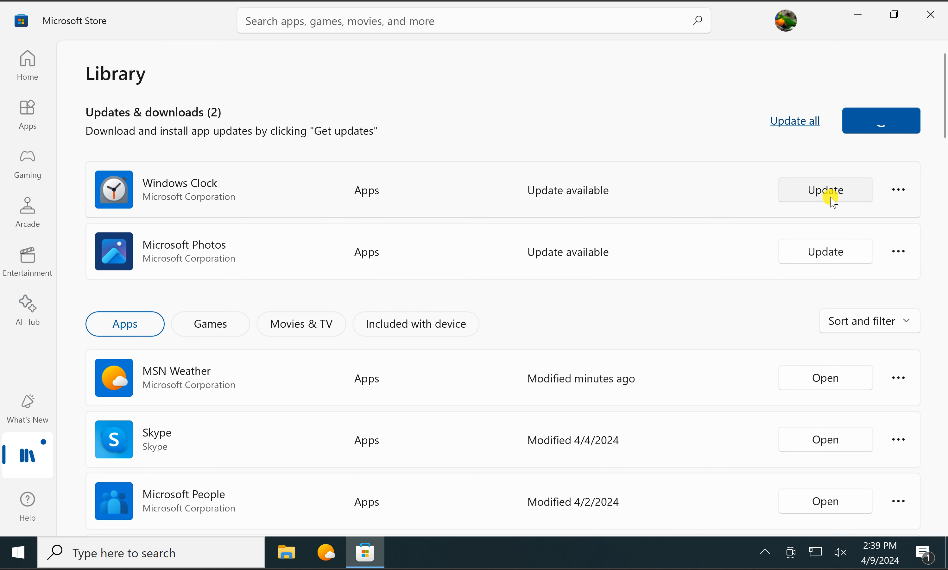
left_click(826, 190)
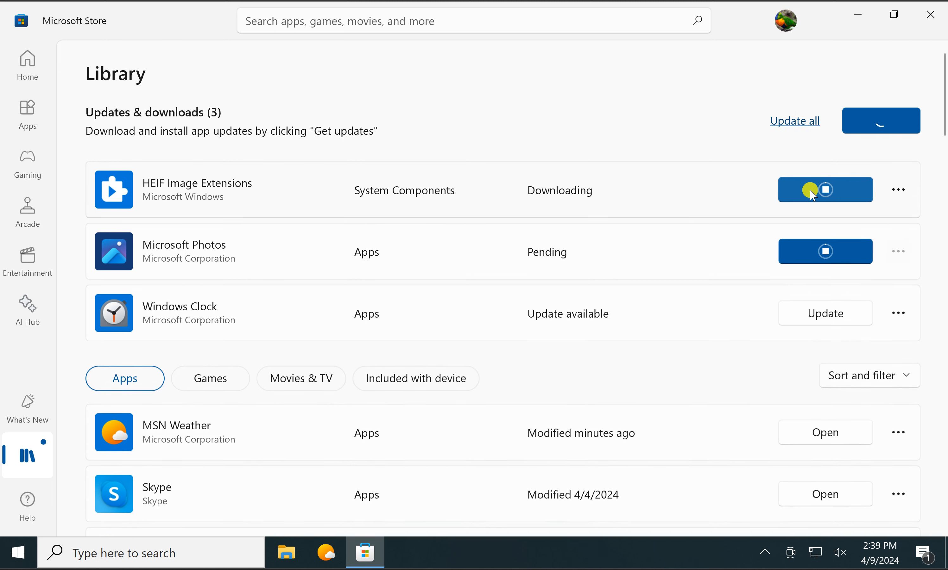